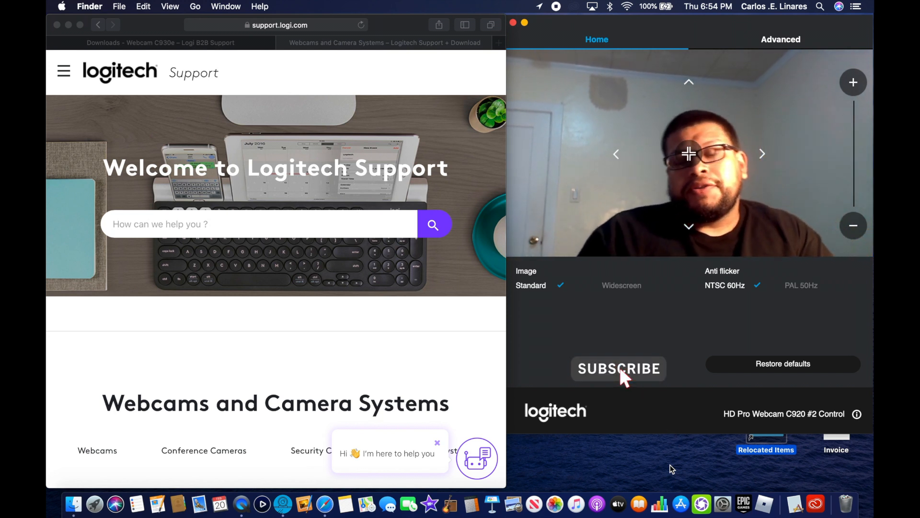
Launch the App Store from the Dock while the webcam preview stays on Home.
click(618, 369)
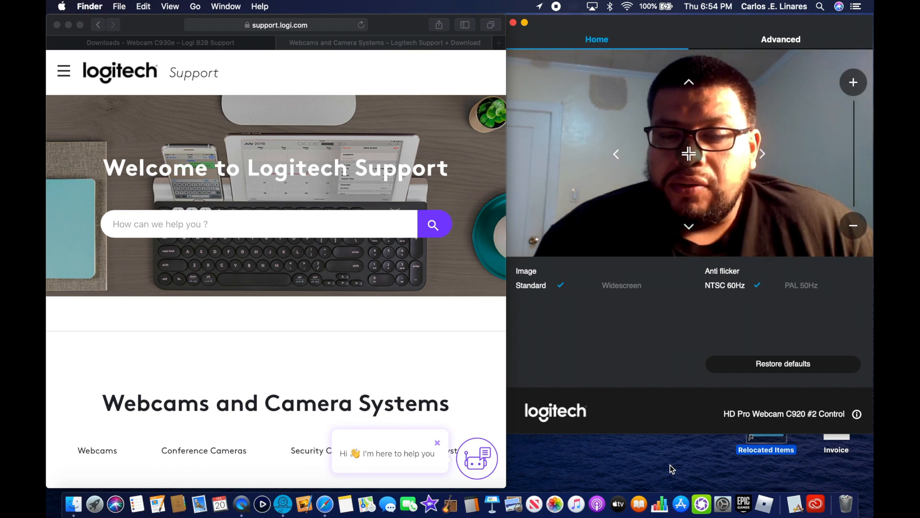
click(680, 504)
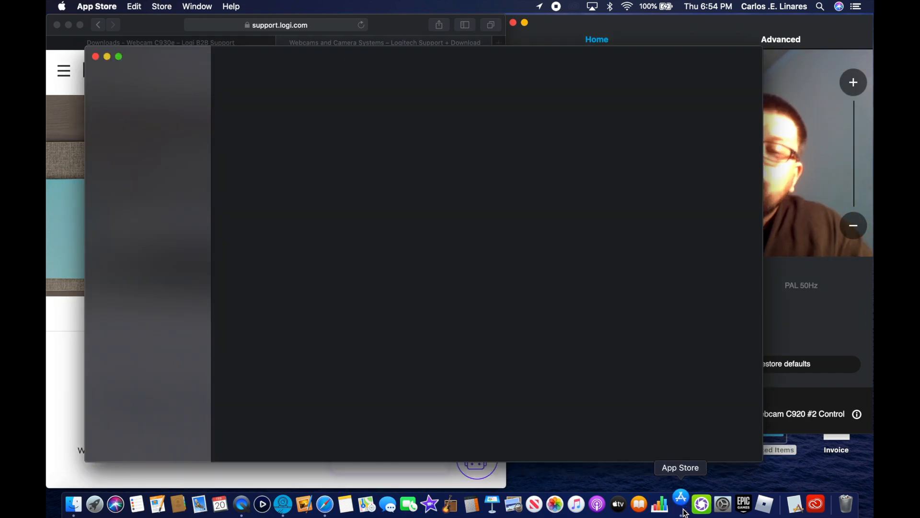
Search the App Store for 'logictech' and scroll through the results, including Logitech Inc.
click(681, 504)
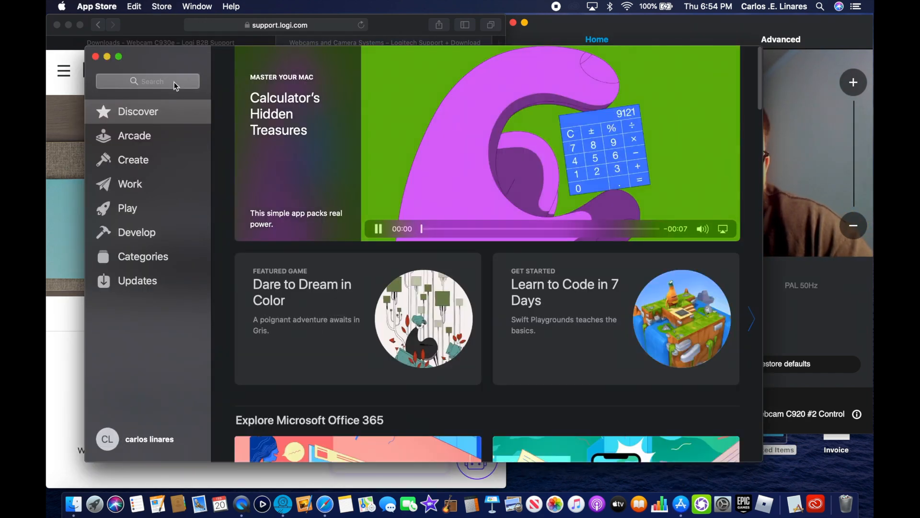
click(147, 82)
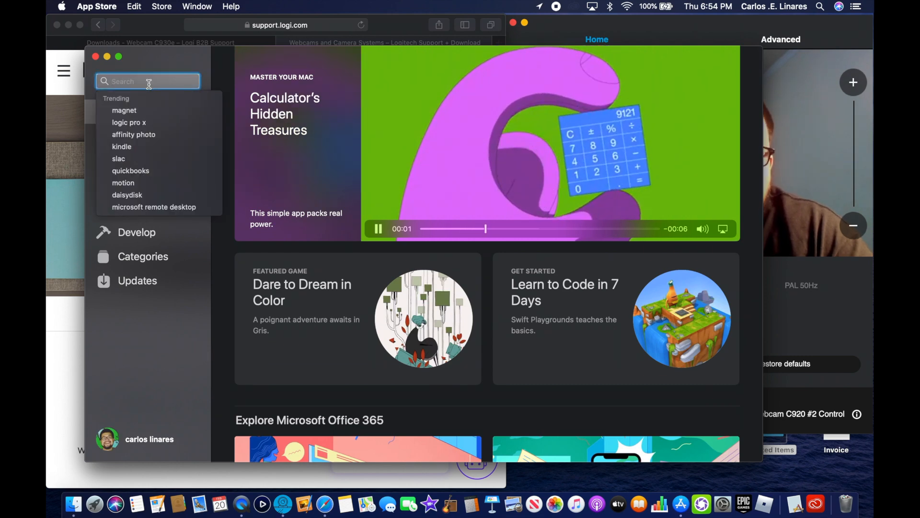
click(378, 228)
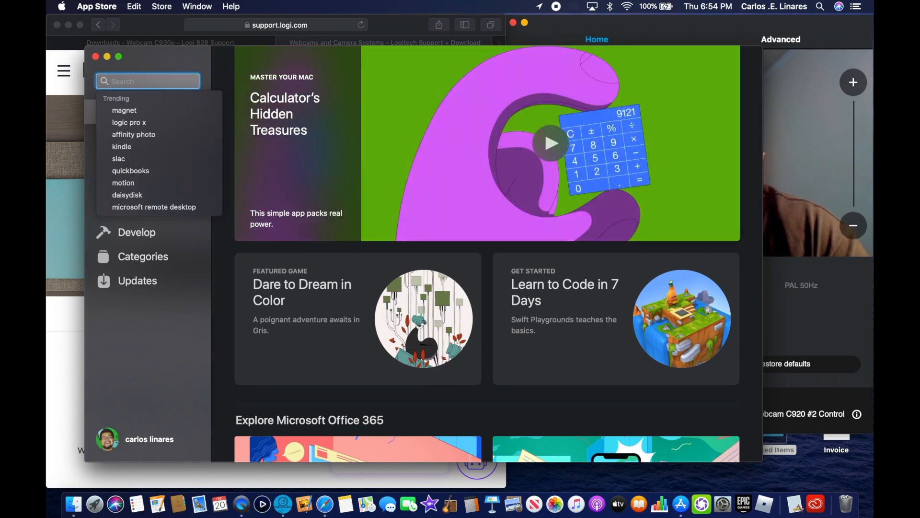
text(logictech)
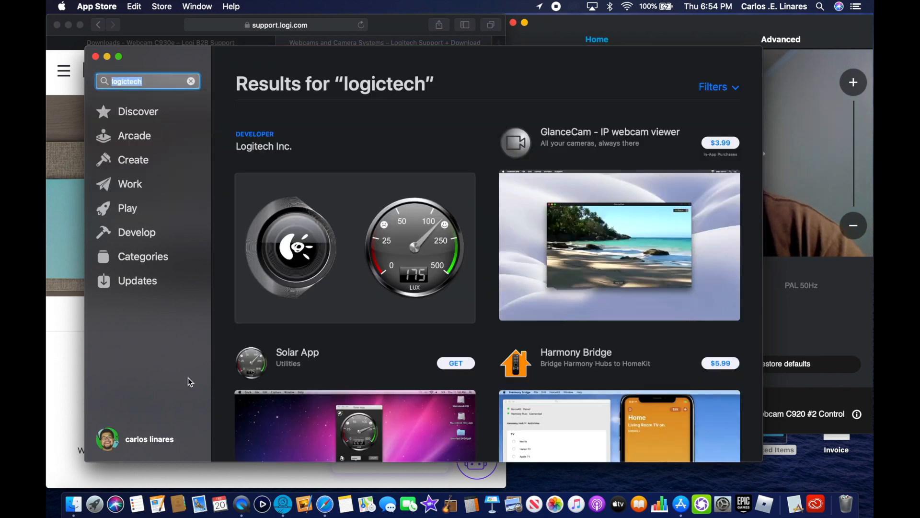
mouse_move(400, 404)
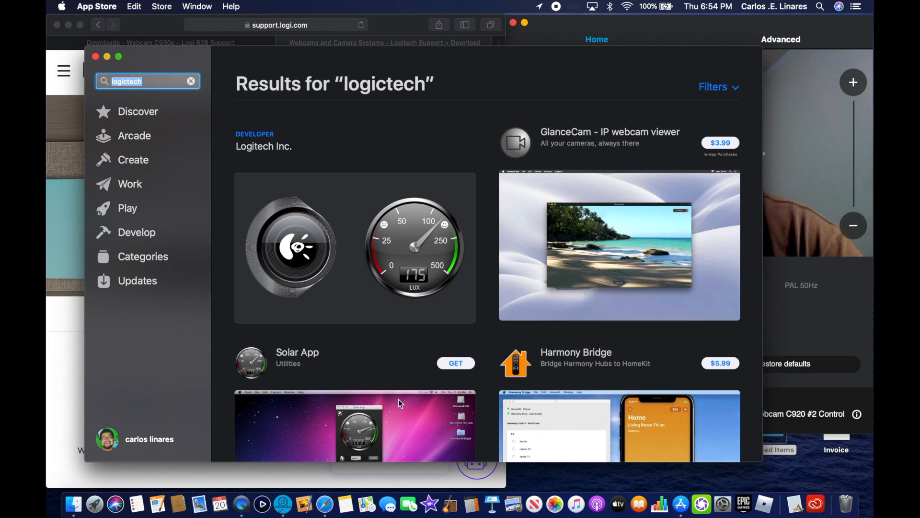
scroll(down, 3)
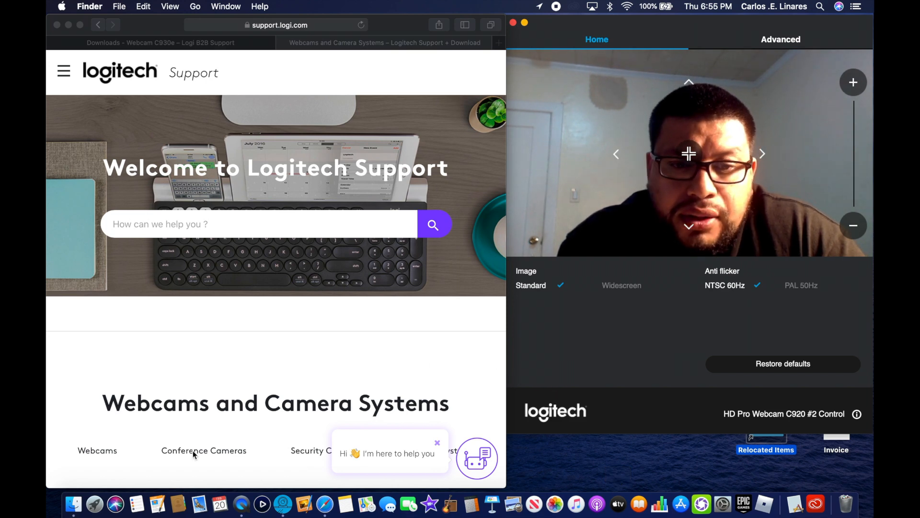
Scroll the Logitech Support page to the webcam lineup and choose Webcam C930e.
scroll(down, 3)
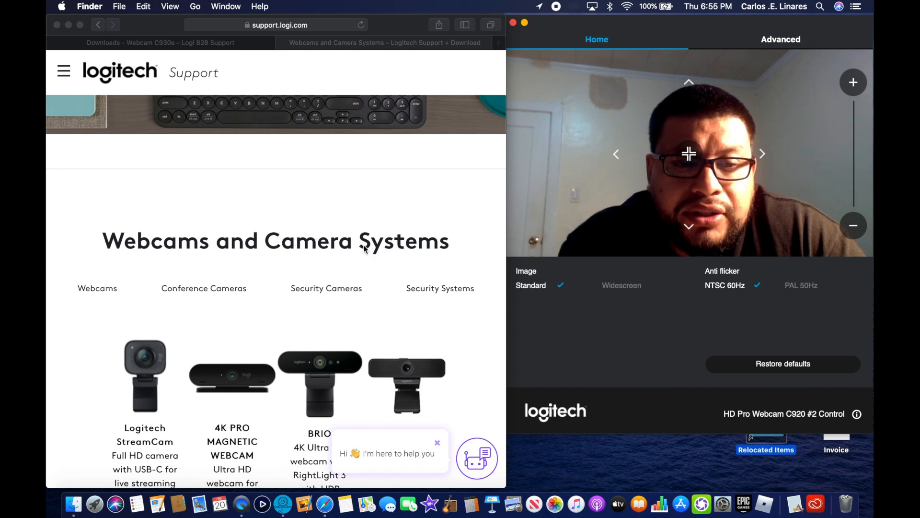
scroll(down, 3)
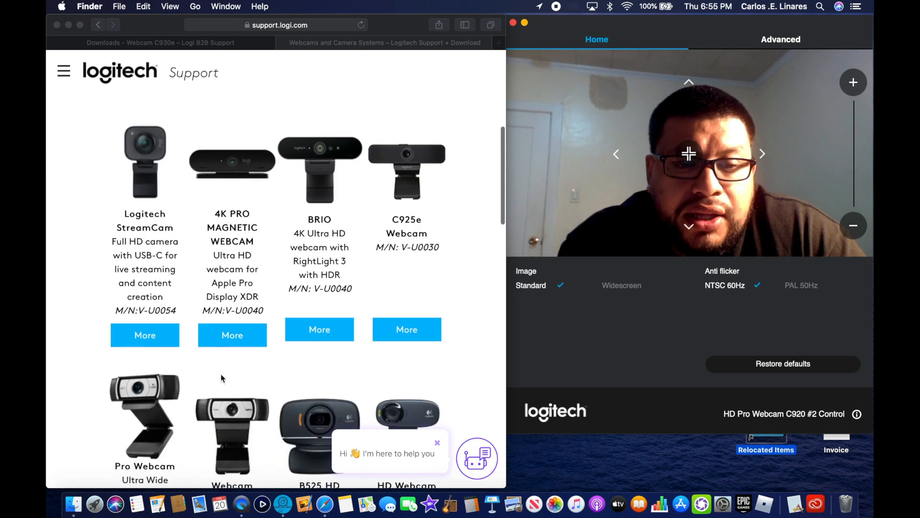
scroll(down, 3)
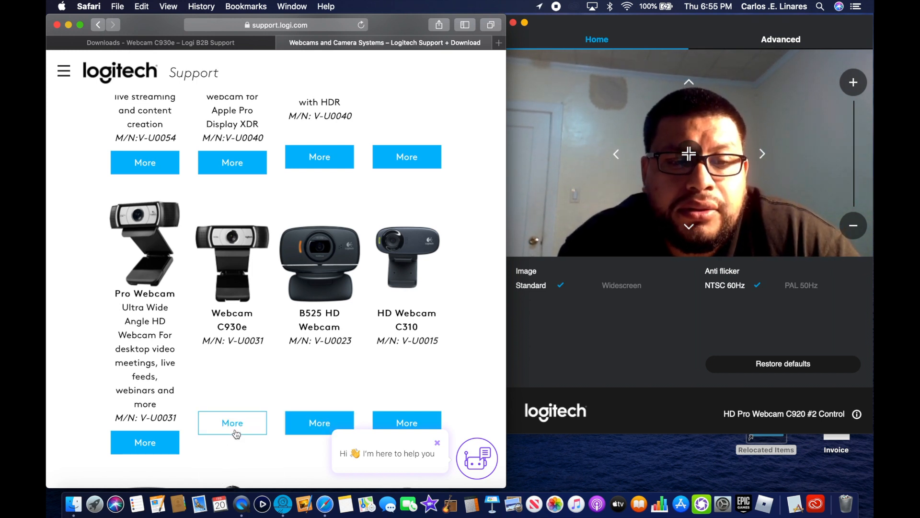
click(232, 423)
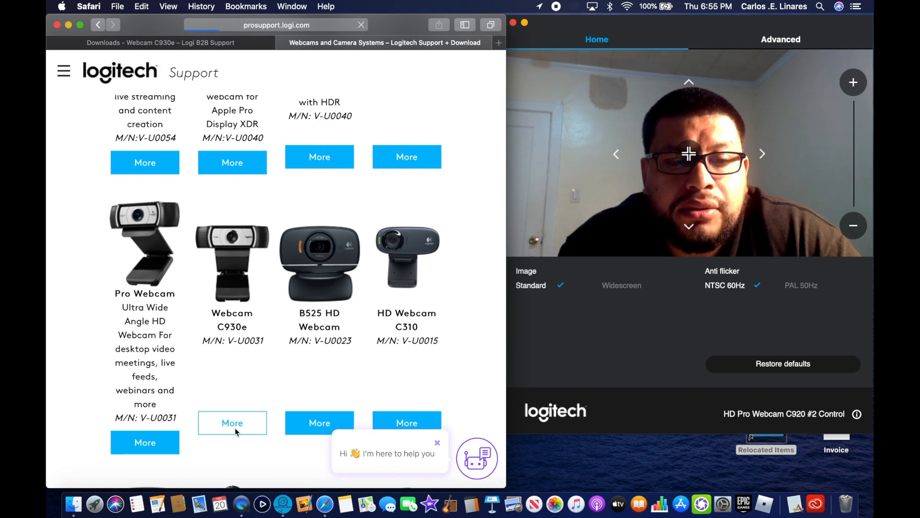
Show the Mac download choices and reach the Camera Settings 3.0.12 Download Now entry.
click(232, 423)
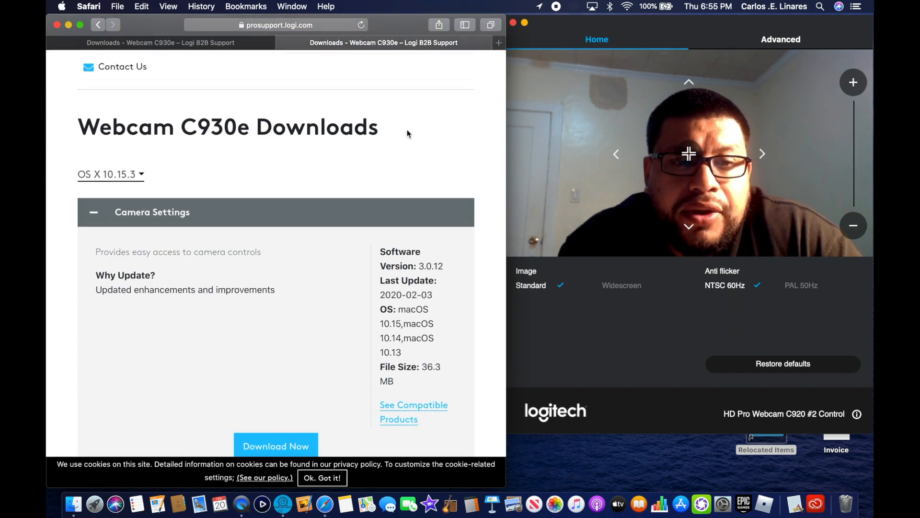
click(110, 175)
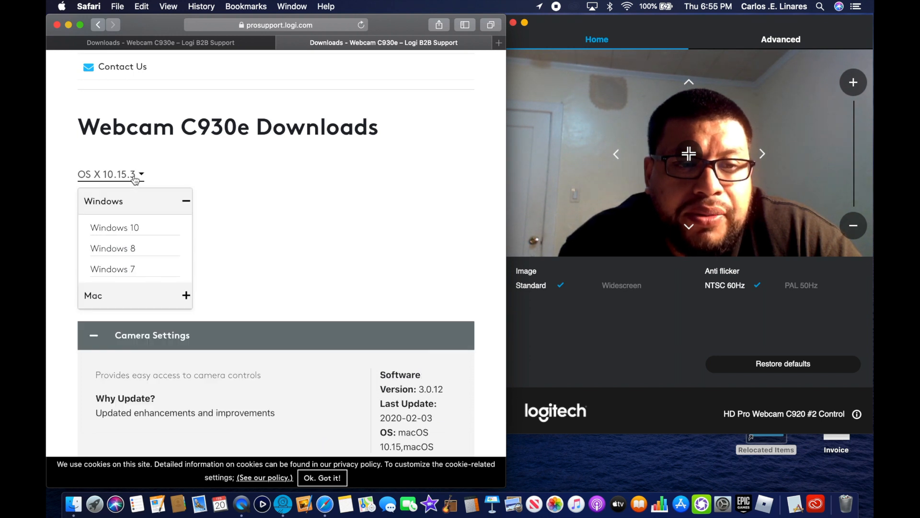
mouse_move(121, 239)
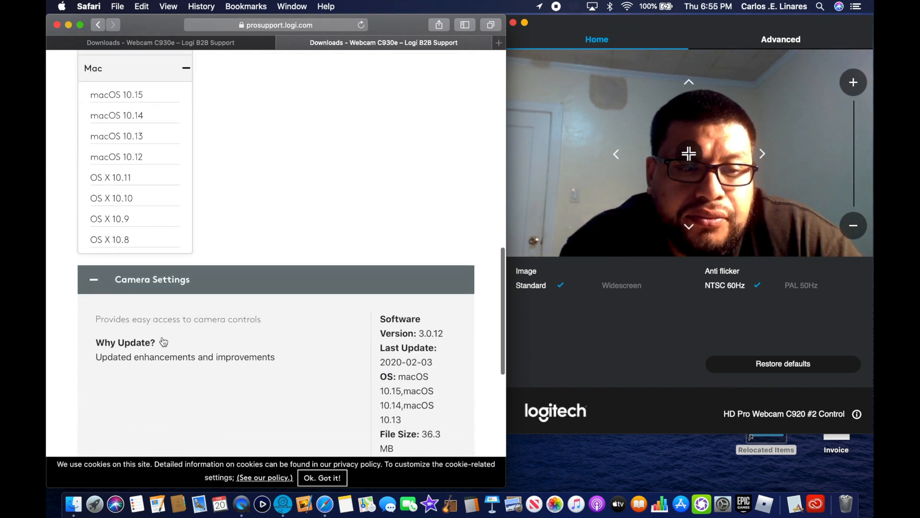
scroll(up, 3)
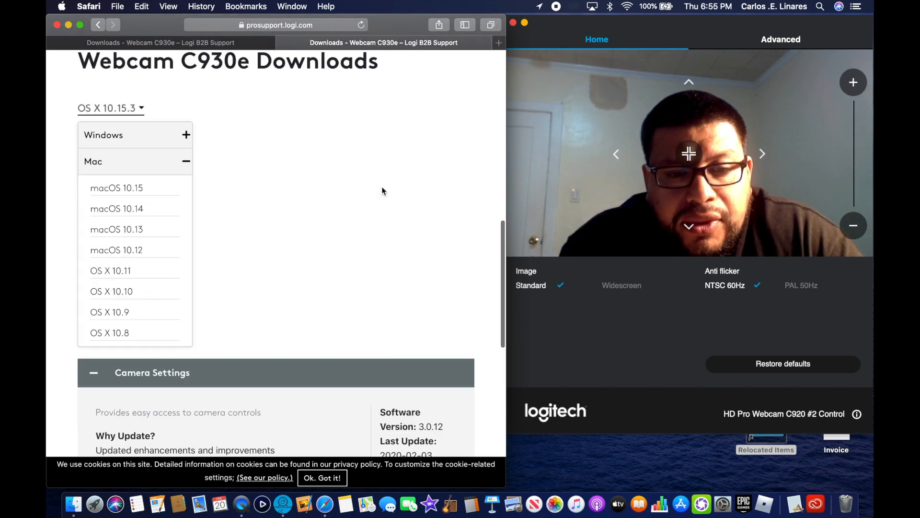
scroll(up, 3)
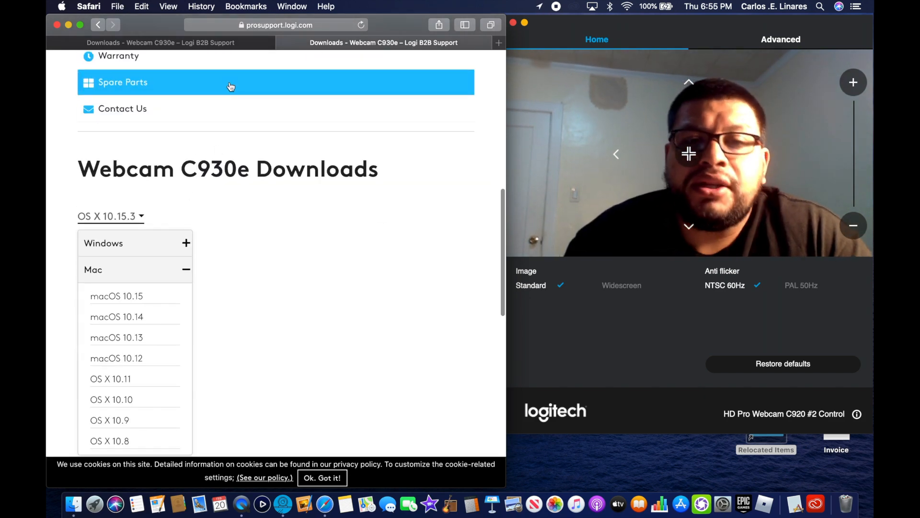
mouse_move(419, 31)
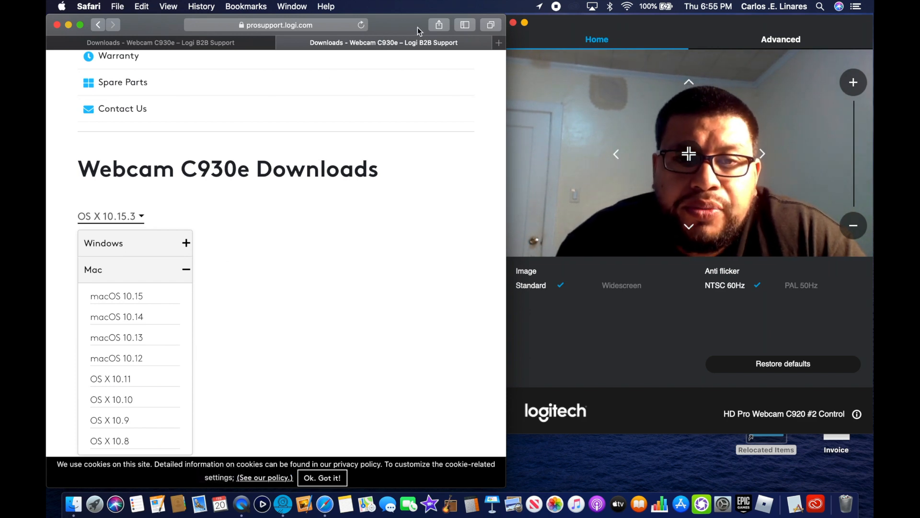
scroll(down, 3)
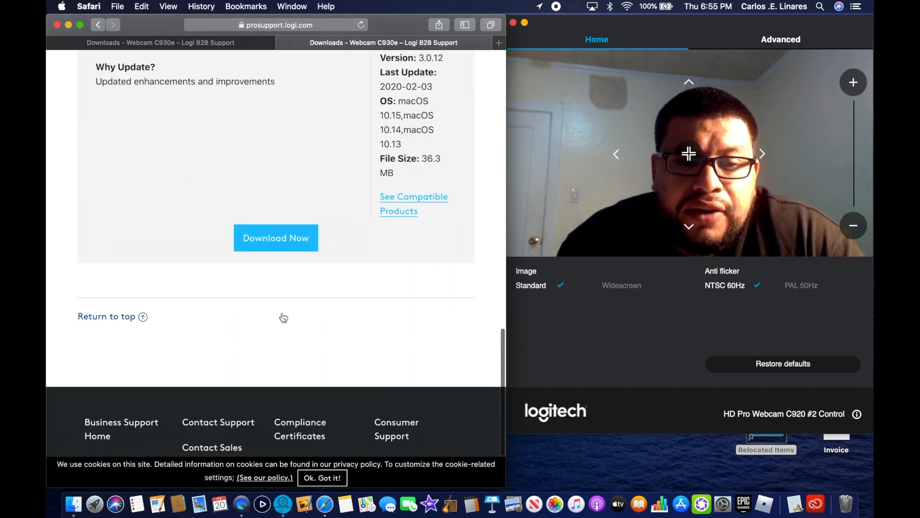
mouse_move(283, 503)
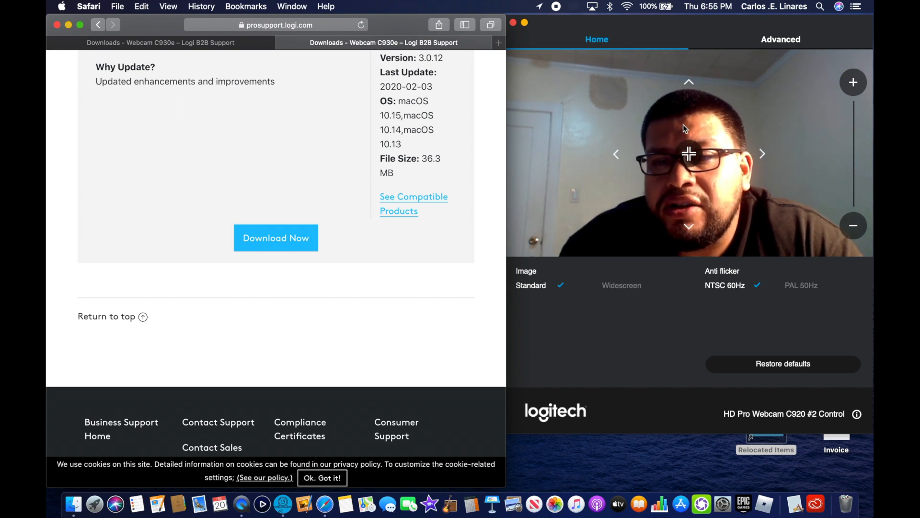
mouse_move(675, 243)
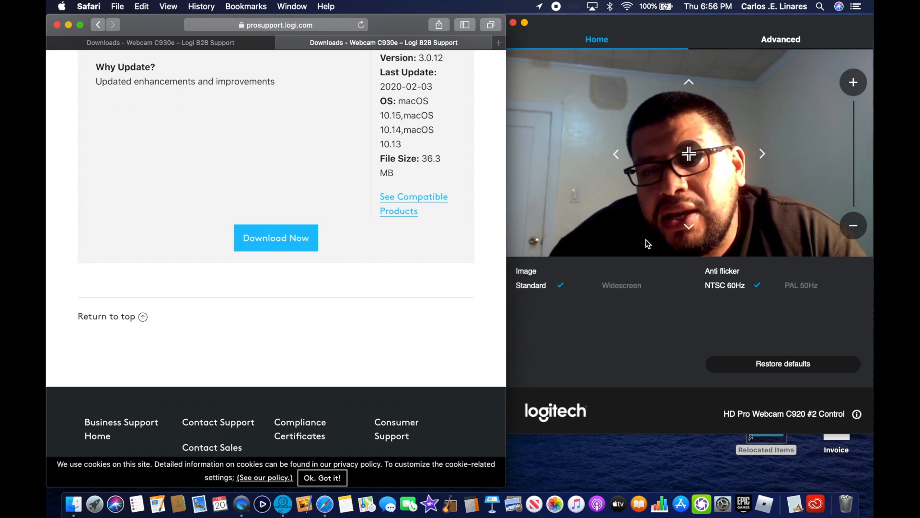
mouse_move(283, 503)
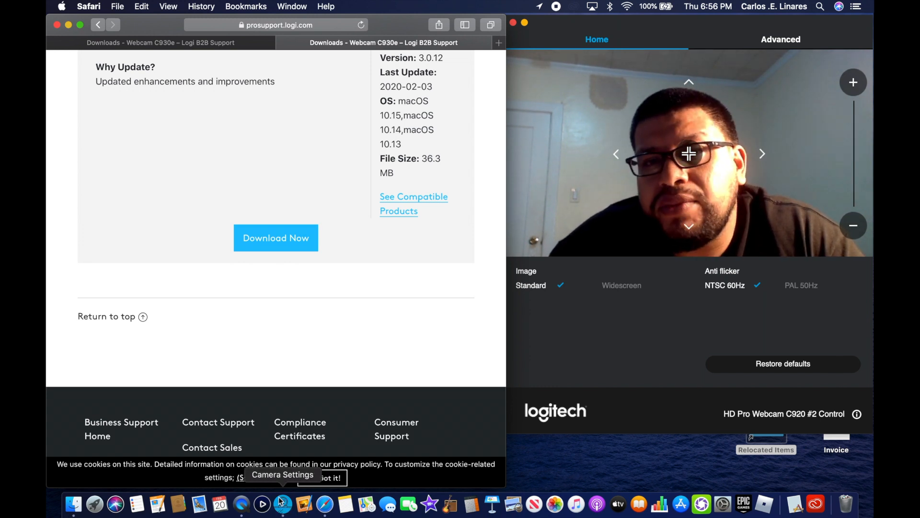
mouse_move(241, 504)
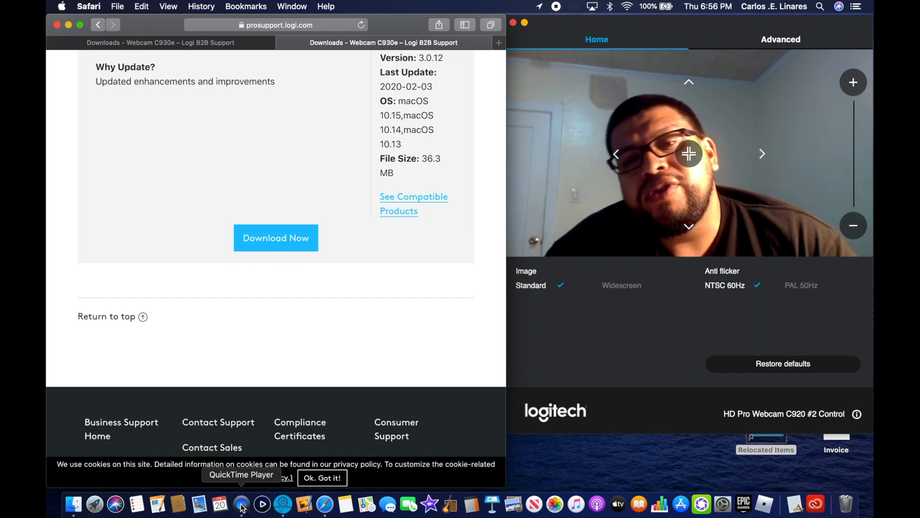
Launch QuickTime Player and cancel its file-opening dialog.
click(262, 504)
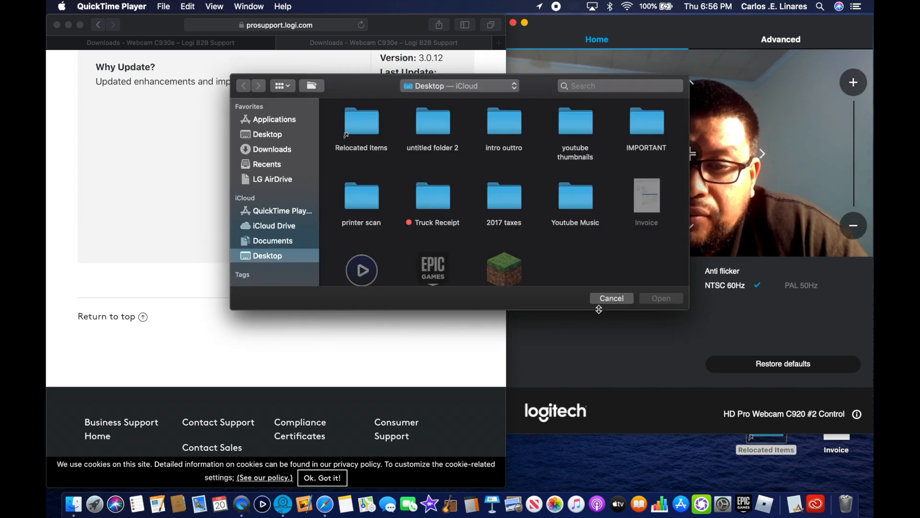
click(611, 298)
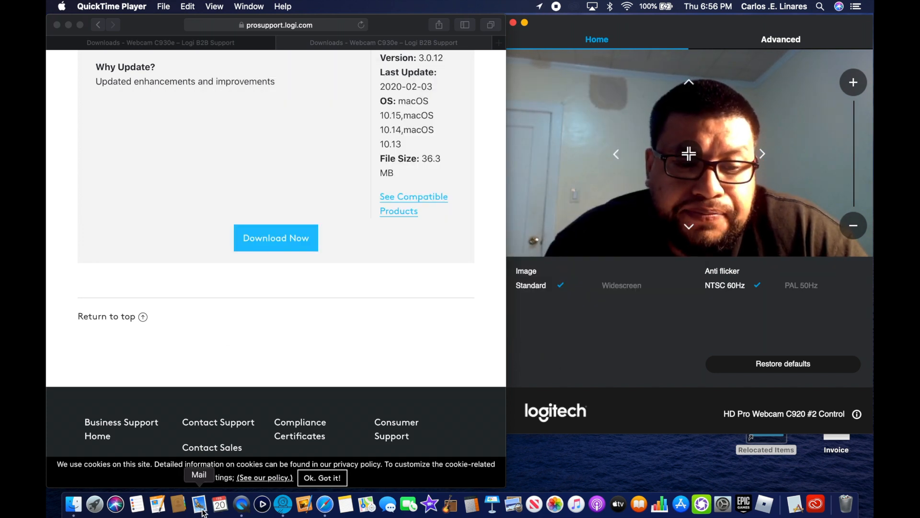
mouse_move(241, 505)
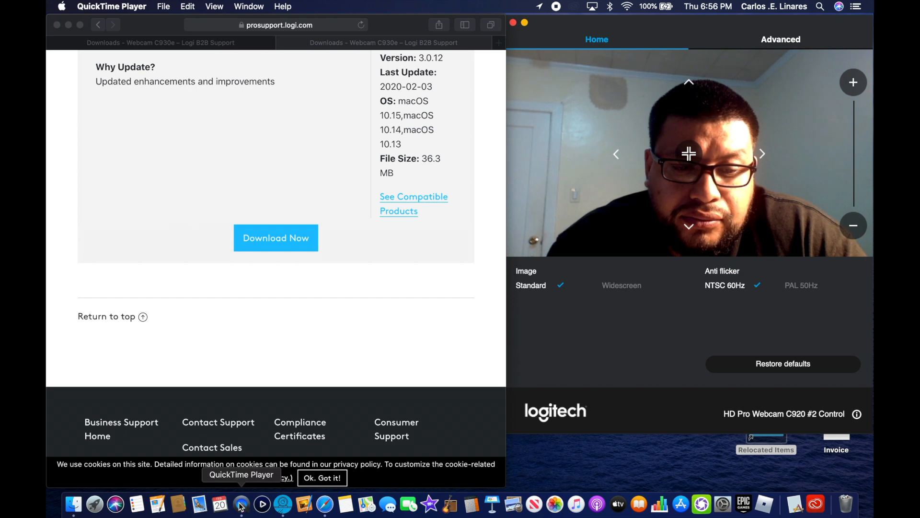
Bring up QuickTime's Dock menu with the New Movie Recording option.
right_click(240, 504)
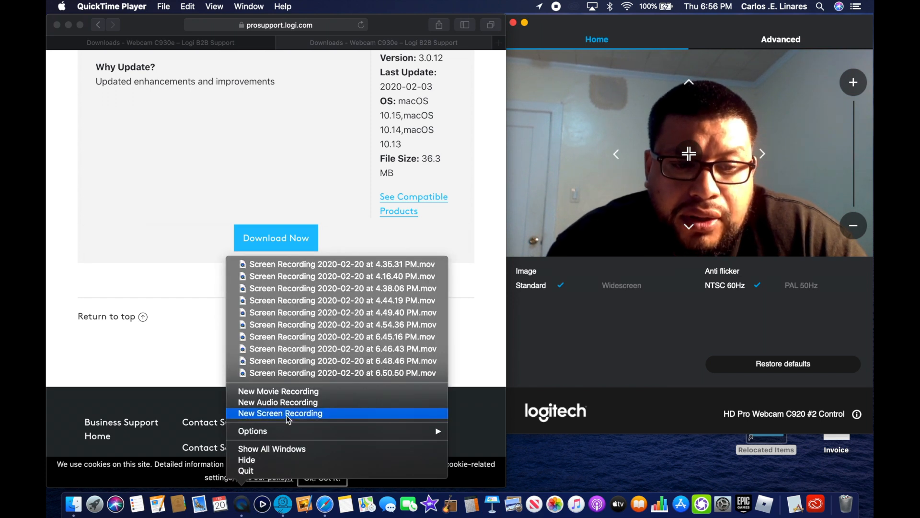
mouse_move(278, 391)
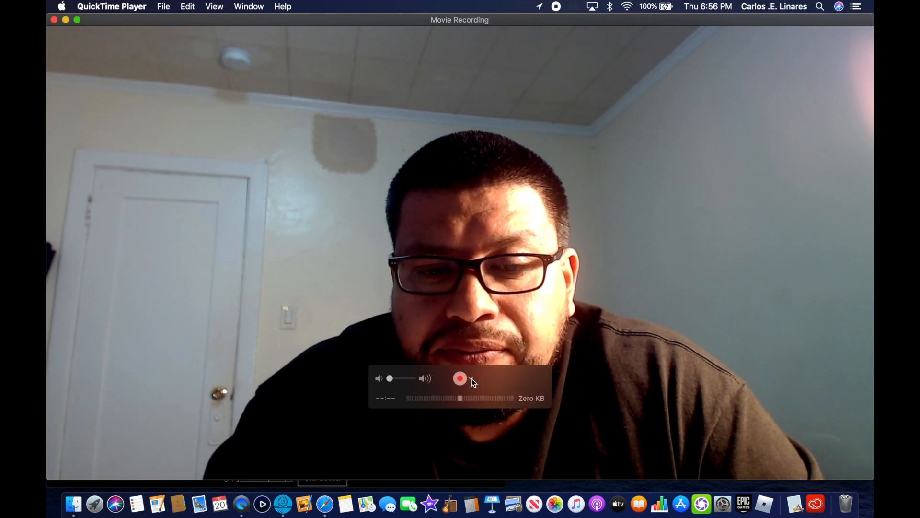
mouse_move(478, 378)
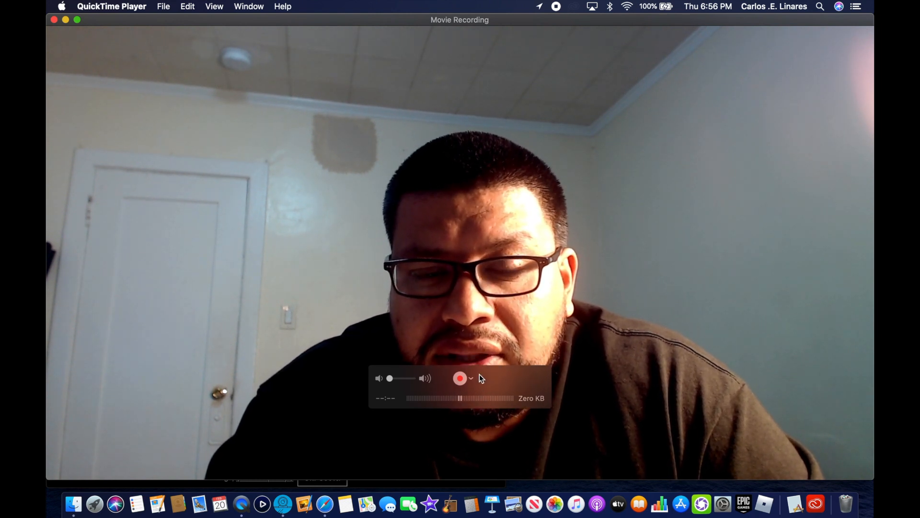
Show the recording options: HD Pro Webcam C920 #2, Blue Snowball microphone, Maximum quality.
click(471, 378)
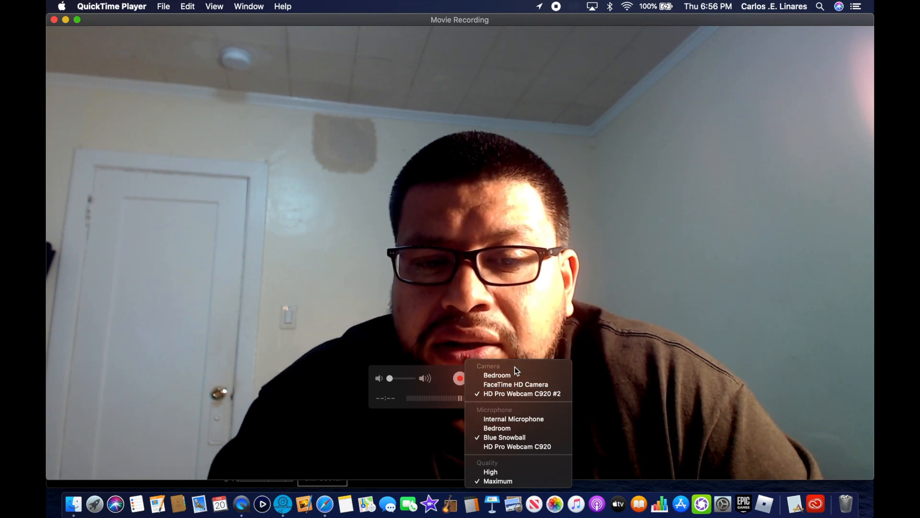
mouse_move(515, 384)
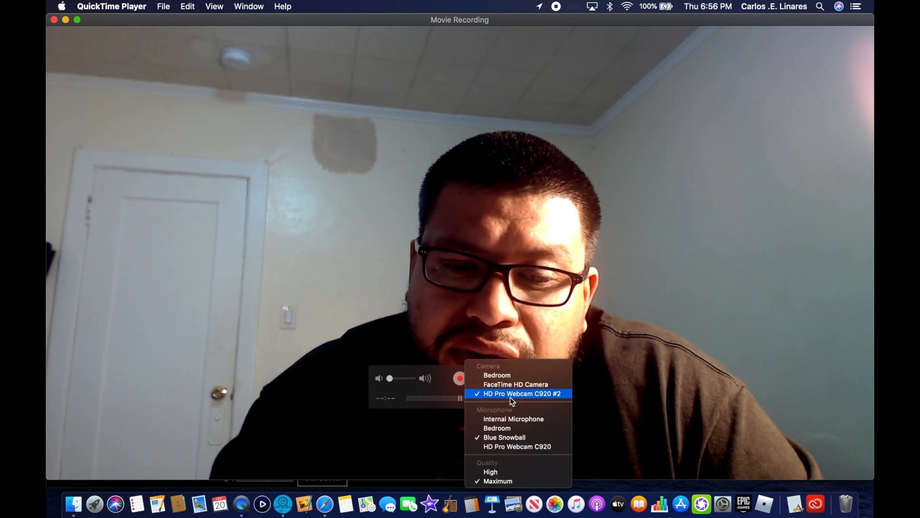
mouse_move(504, 436)
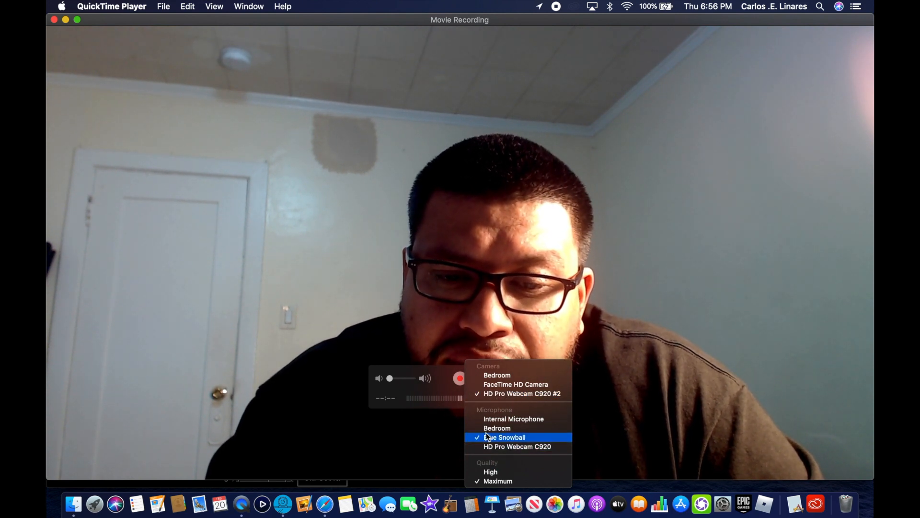
mouse_move(497, 428)
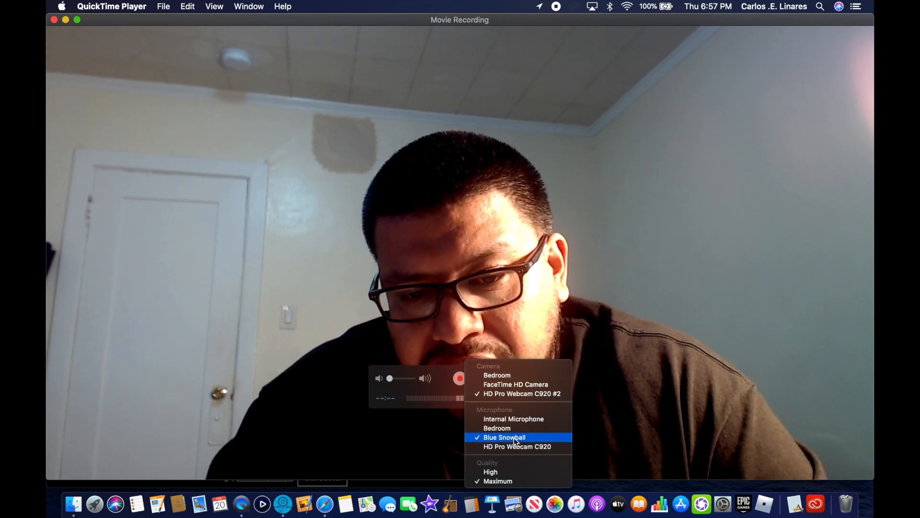
mouse_move(490, 471)
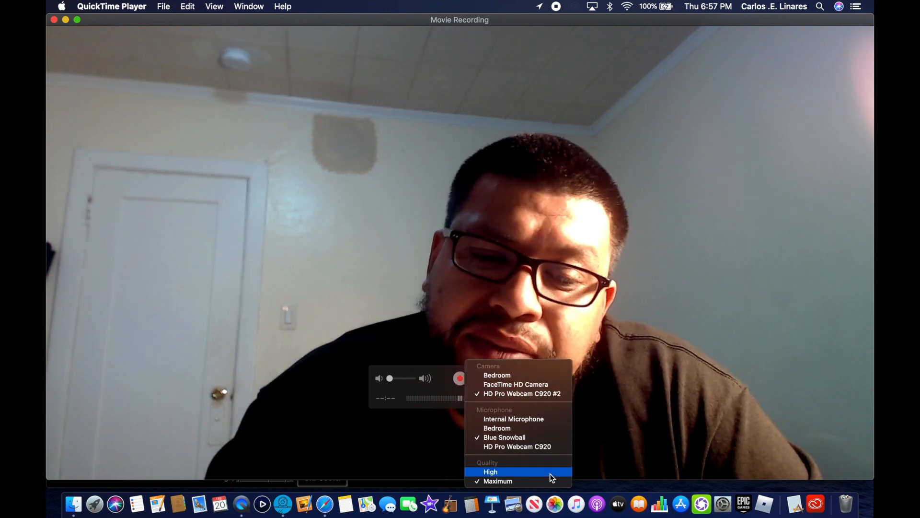
mouse_move(672, 389)
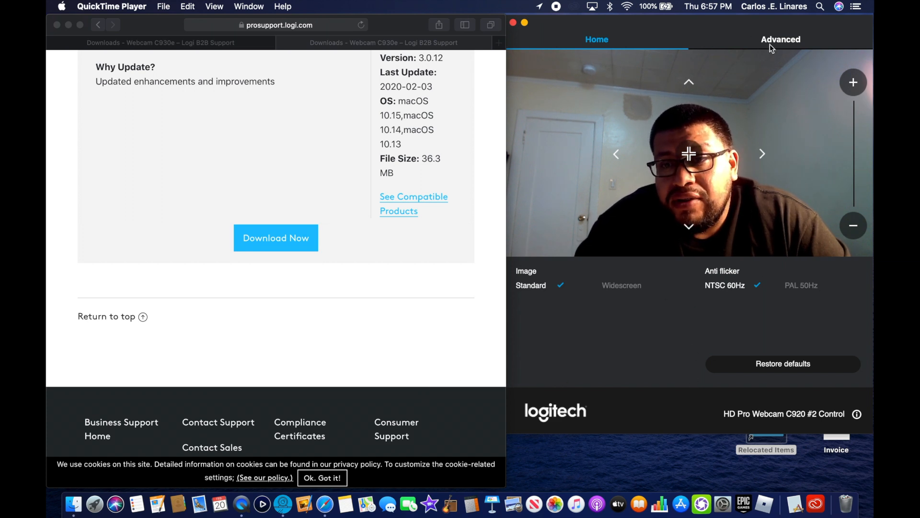
Switch Camera Settings to Advanced: brightness 38%, contrast 50%, colour 50%, auto white balance and focus.
click(781, 39)
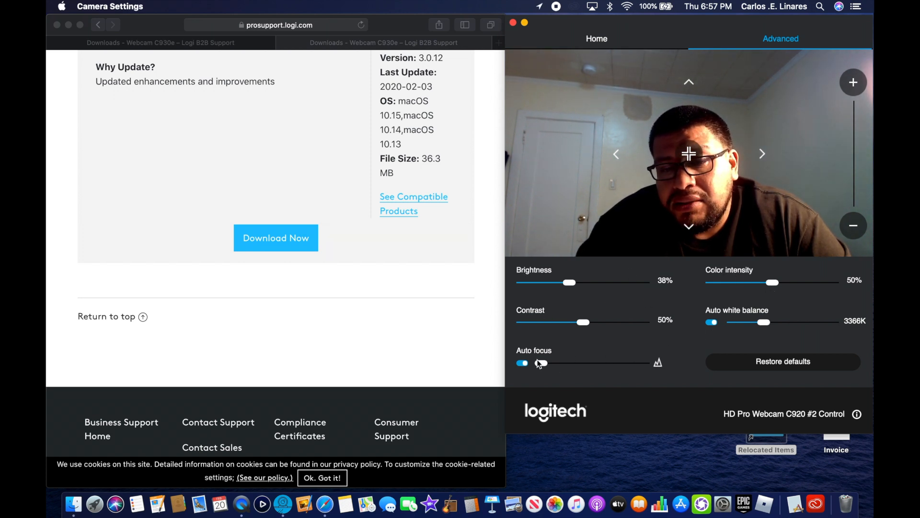
mouse_move(591, 356)
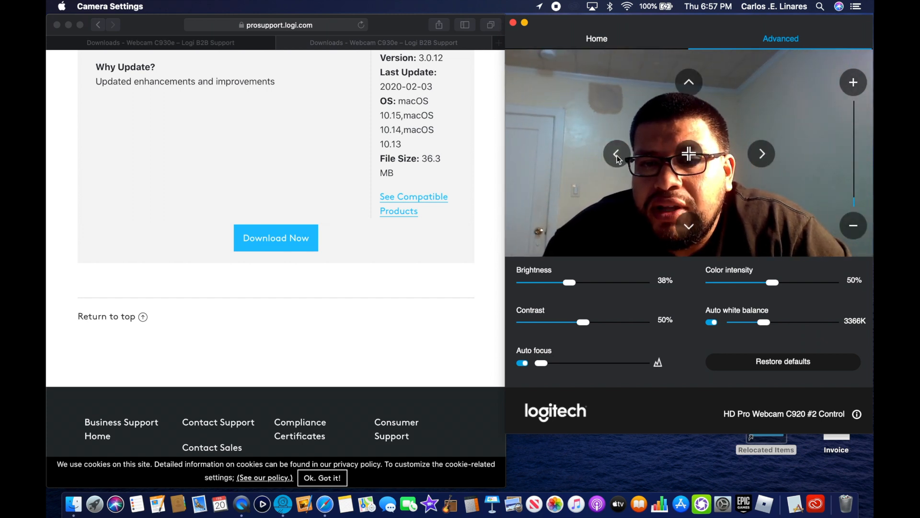
mouse_move(492, 503)
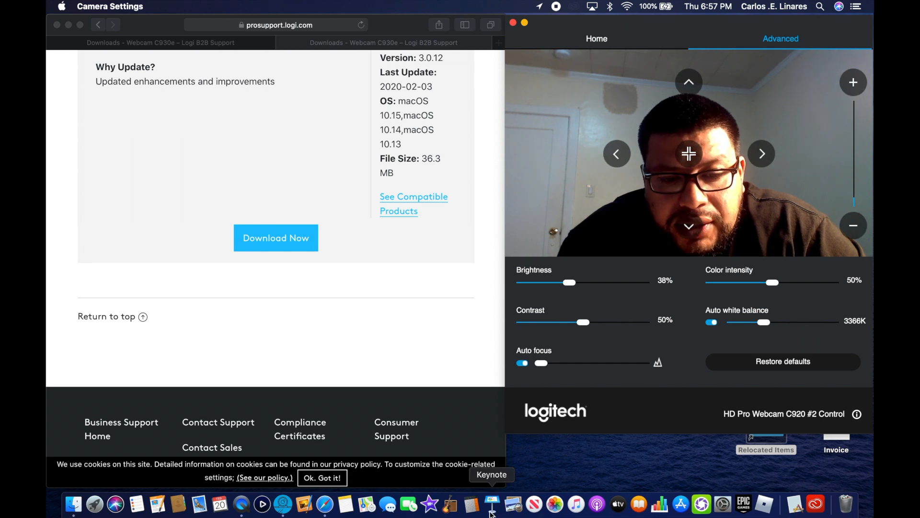
mouse_move(366, 476)
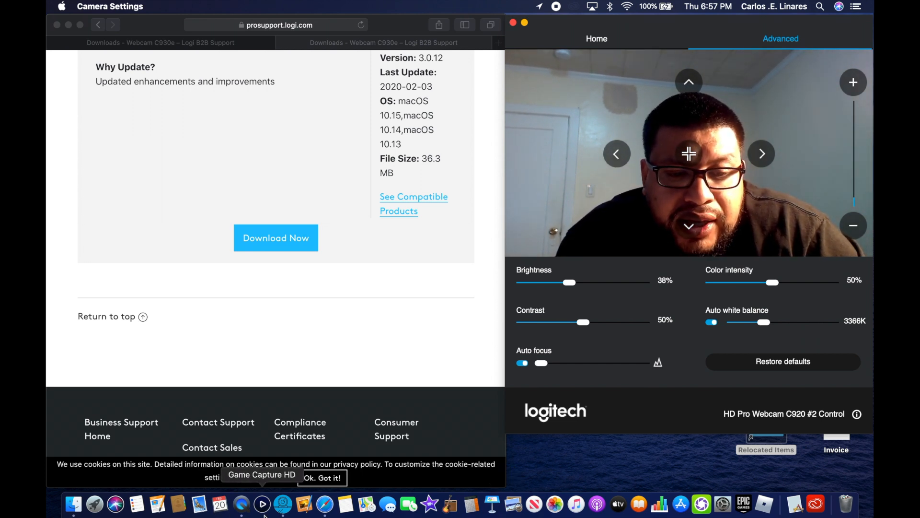
mouse_move(471, 503)
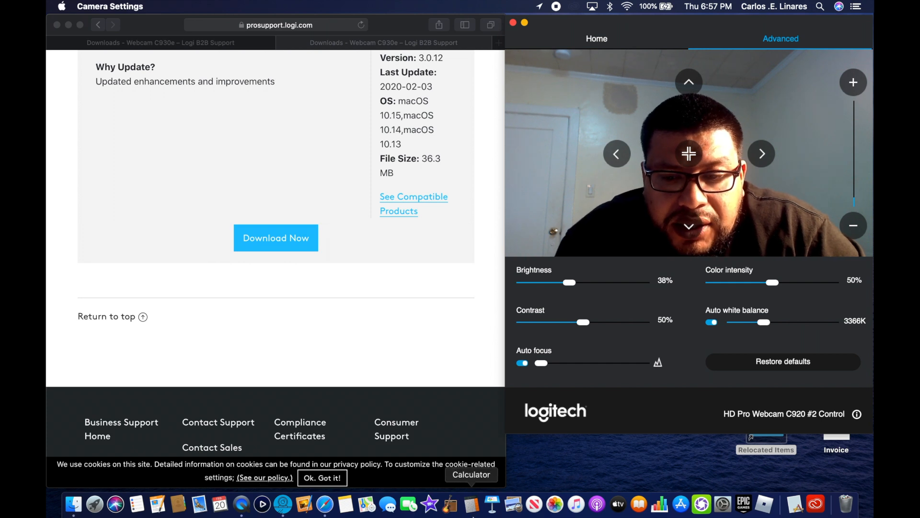
mouse_move(575, 481)
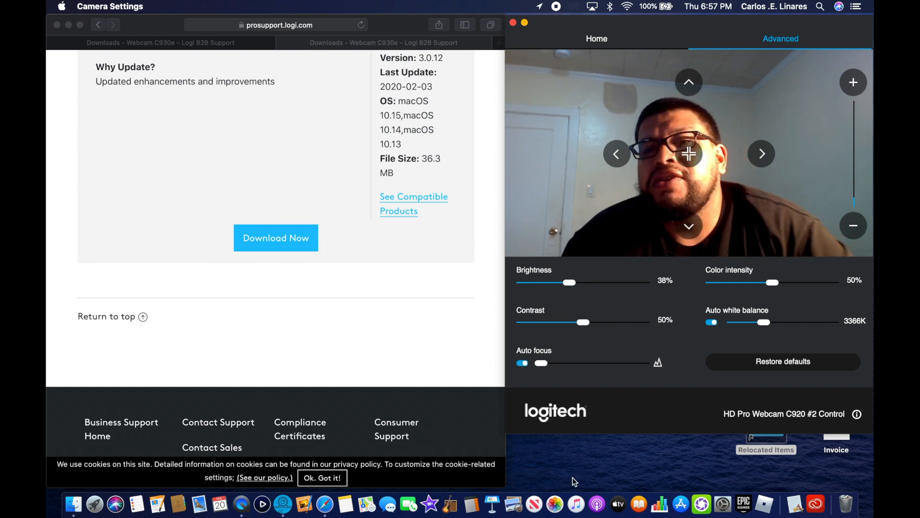
mouse_move(596, 504)
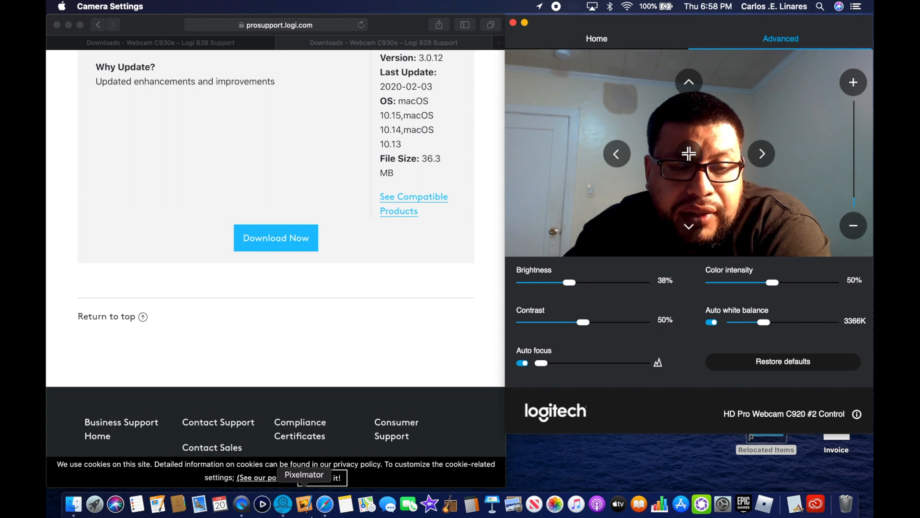
mouse_move(282, 504)
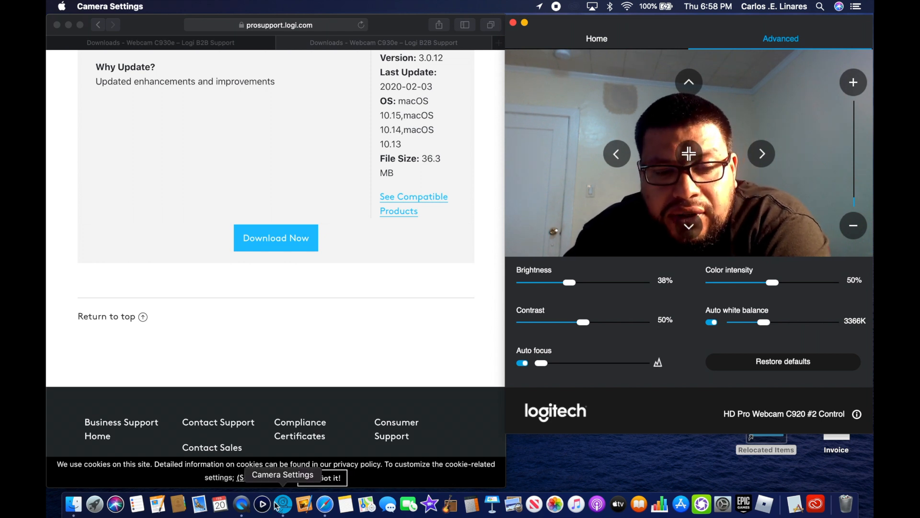